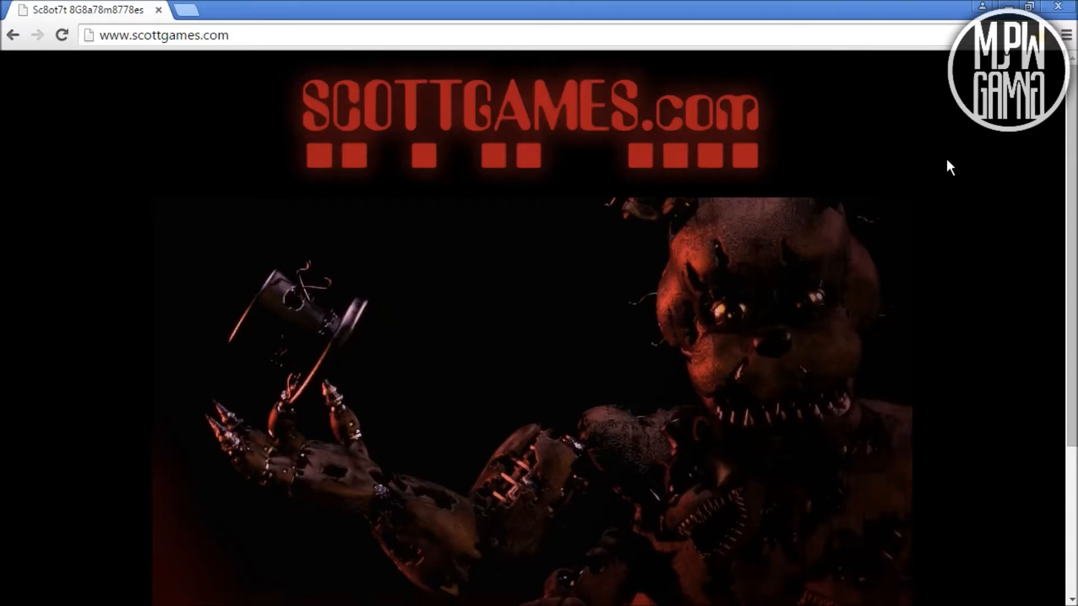
pyautogui.scroll(-3)
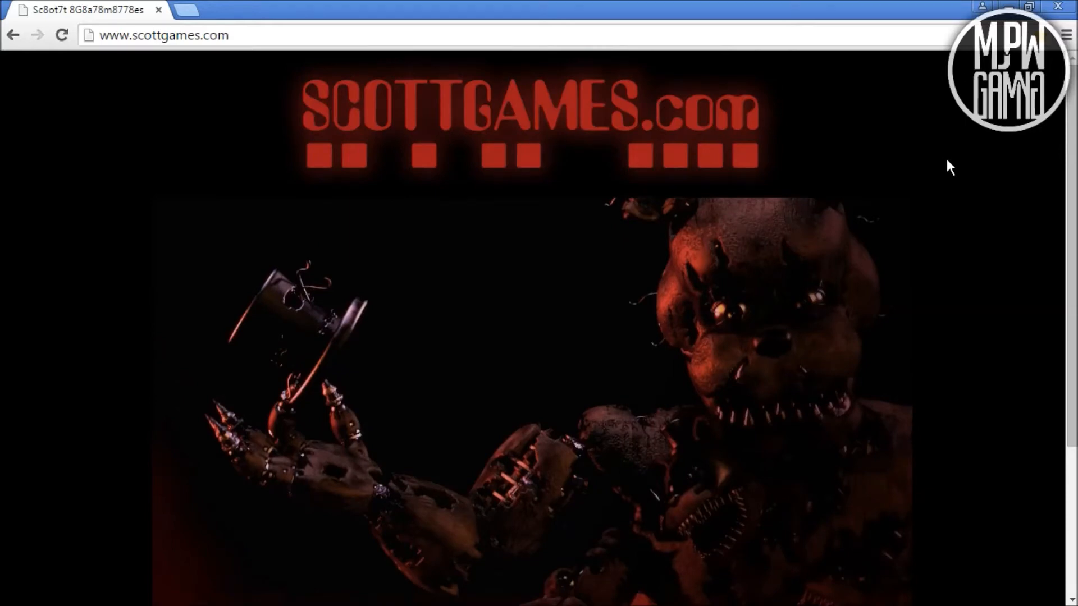
pyautogui.scroll(-3)
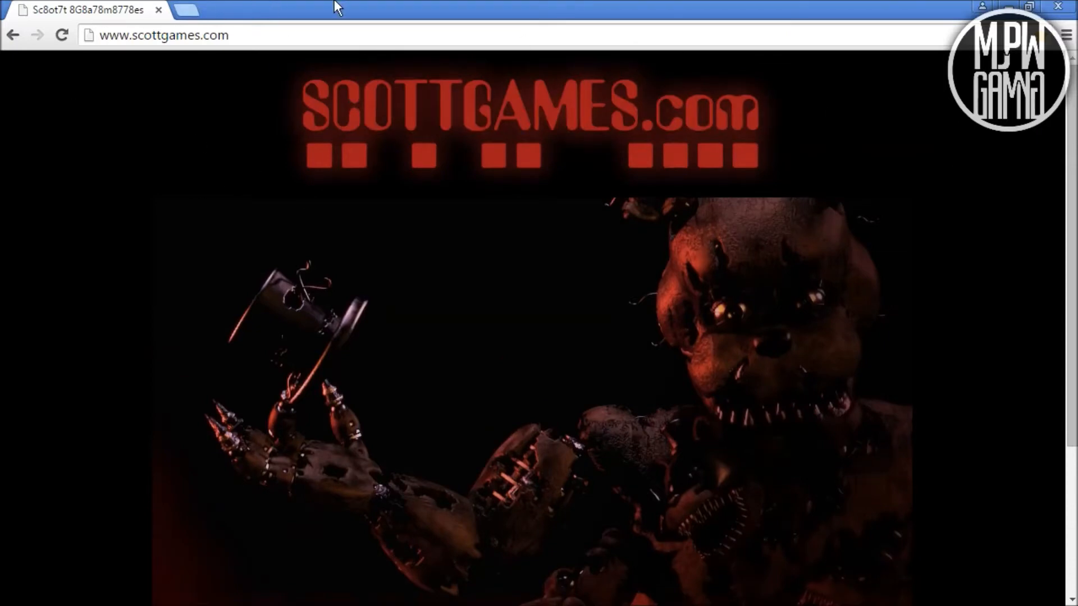
pyautogui.scroll(-3)
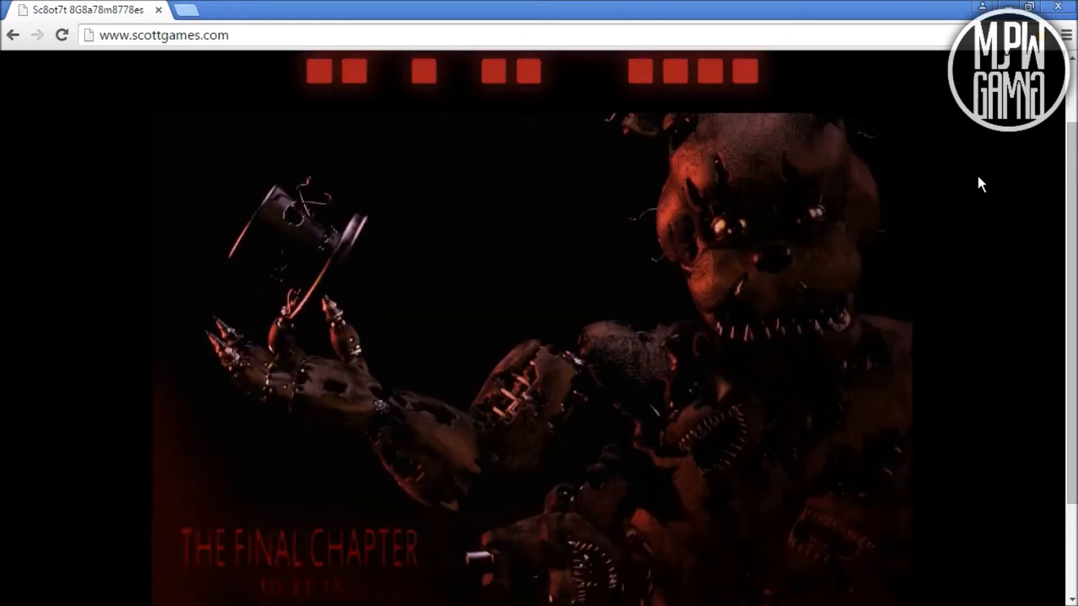
pyautogui.scroll(-3)
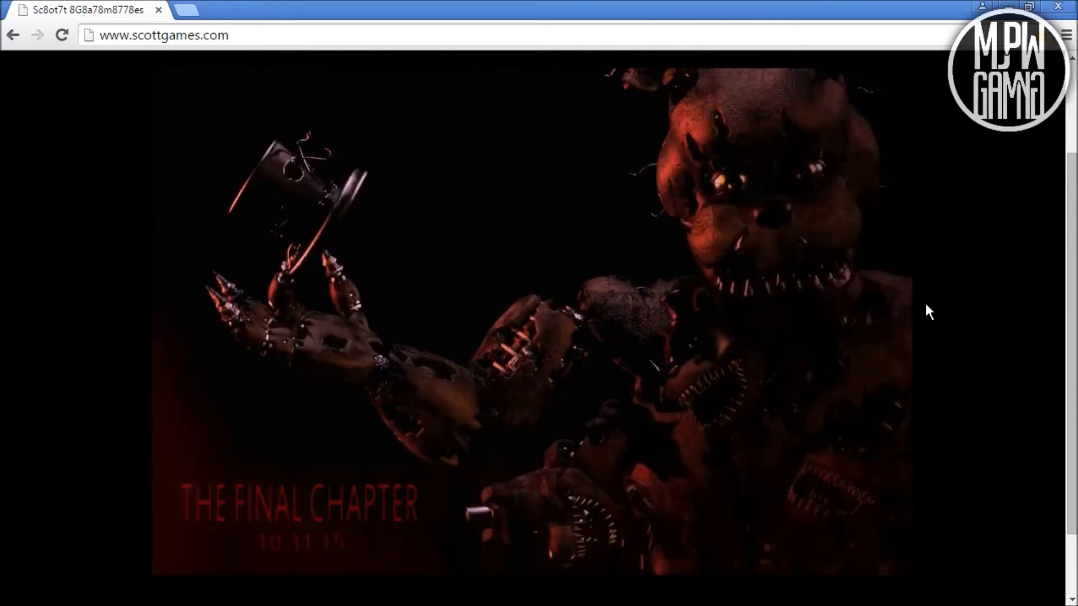
pyautogui.moveTo(1014, 259)
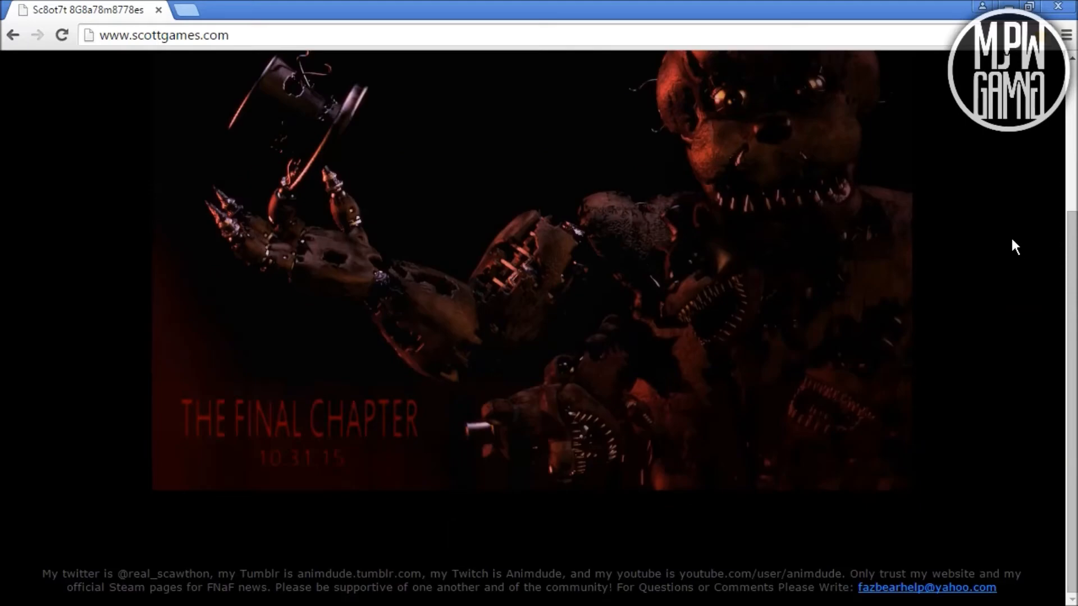
pyautogui.moveTo(919, 460)
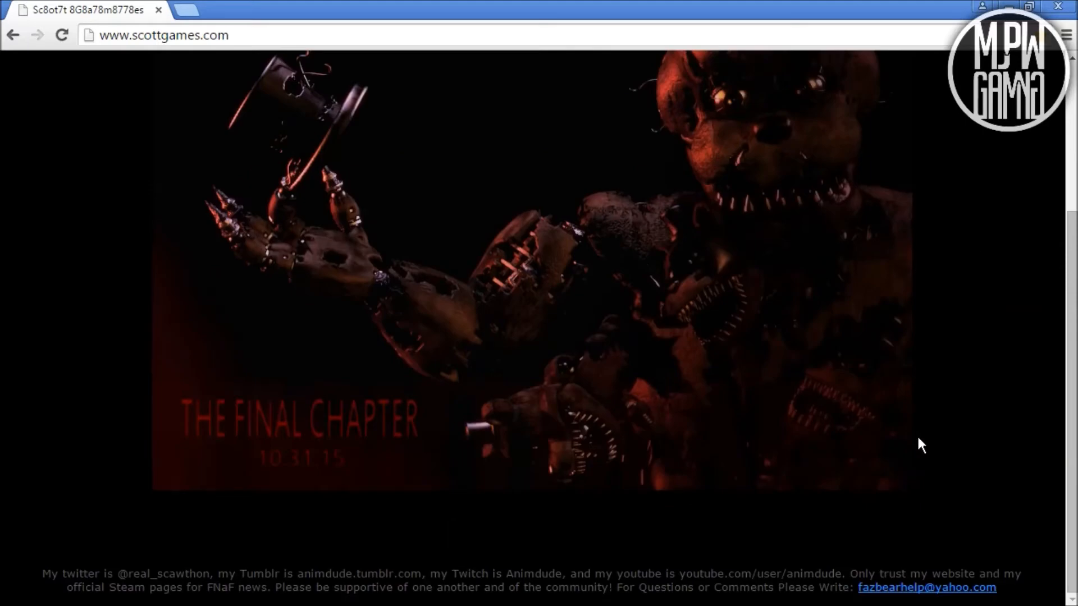
pyautogui.moveTo(11, 275)
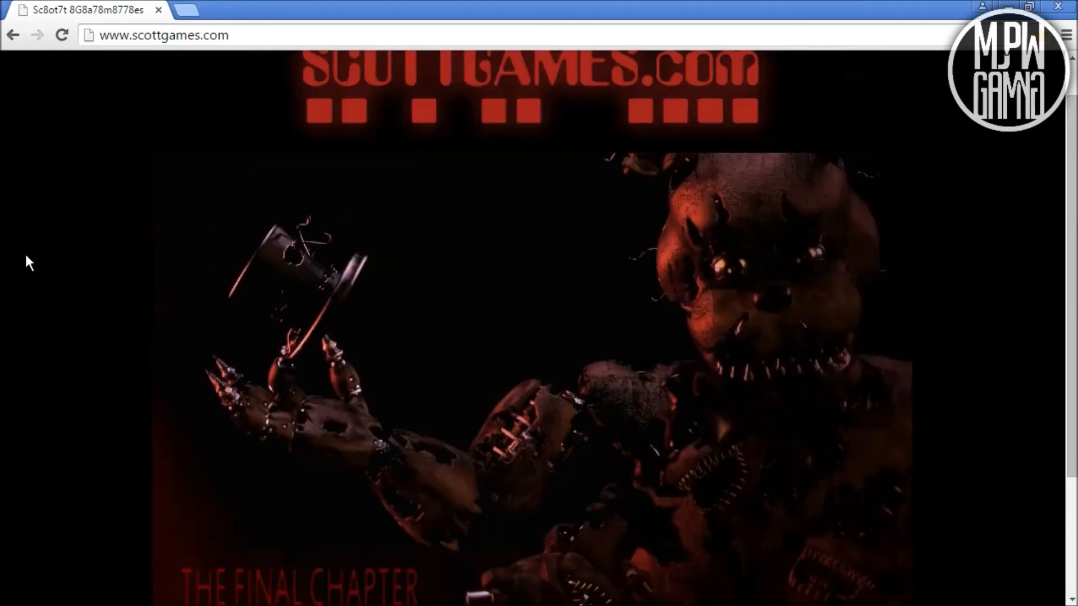
pyautogui.scroll(-3)
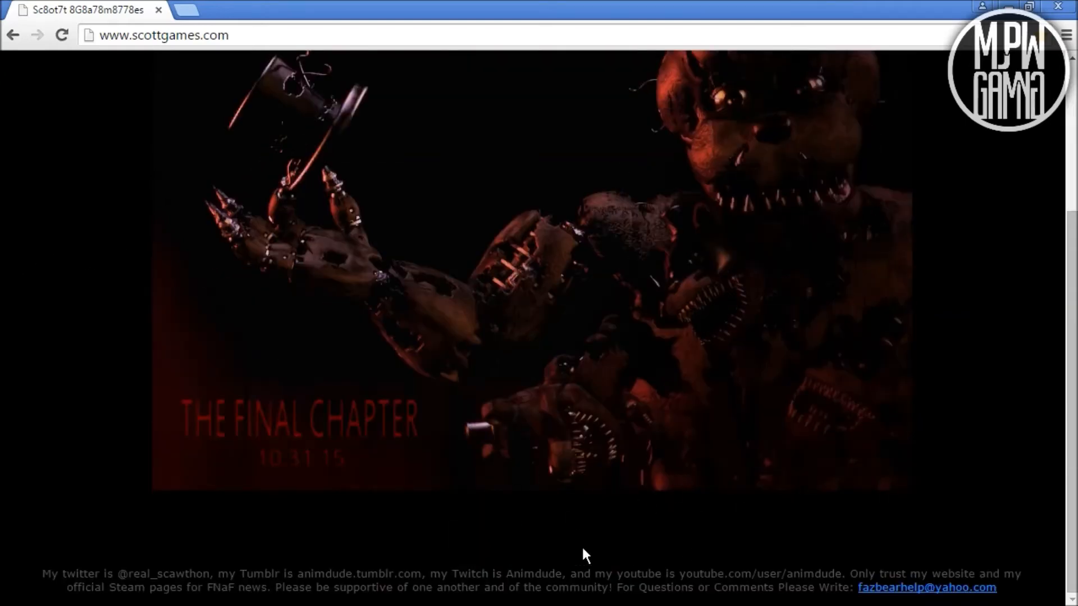
pyautogui.moveTo(704, 383)
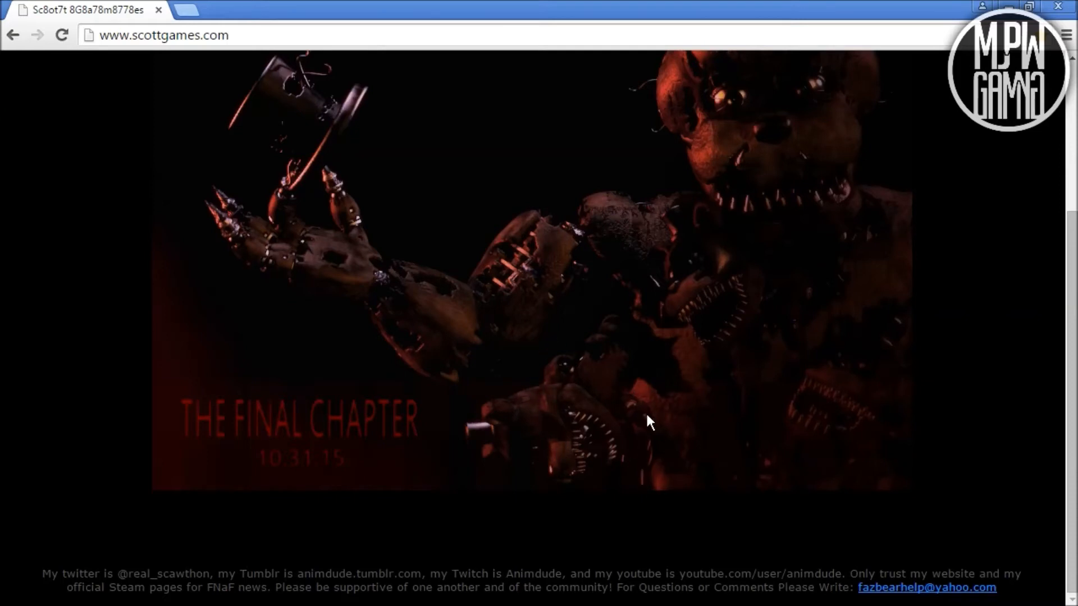
pyautogui.moveTo(439, 589)
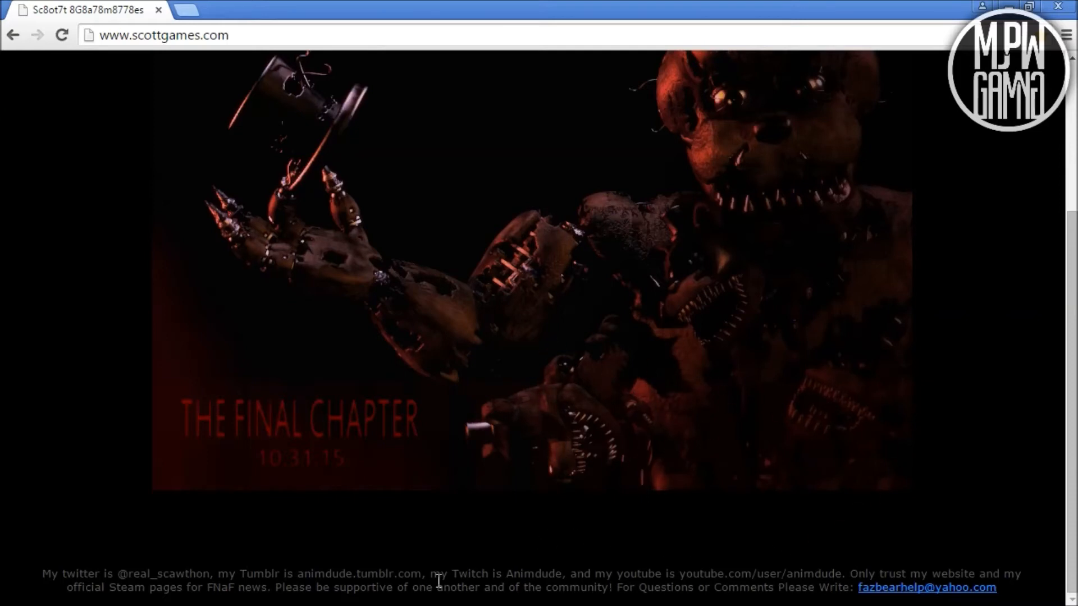
pyautogui.moveTo(877, 438)
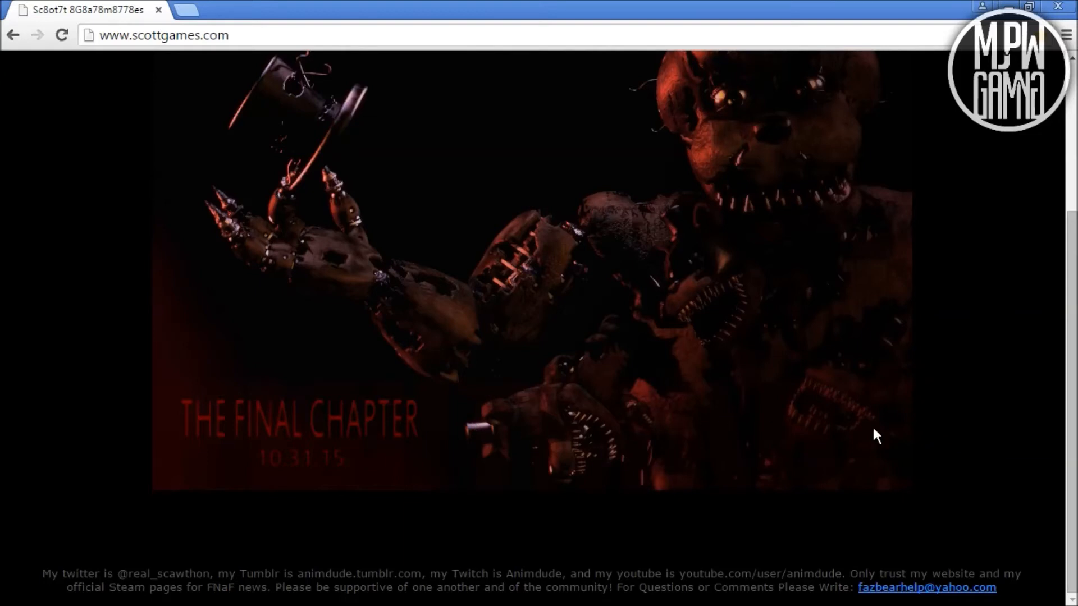
pyautogui.moveTo(180, 468)
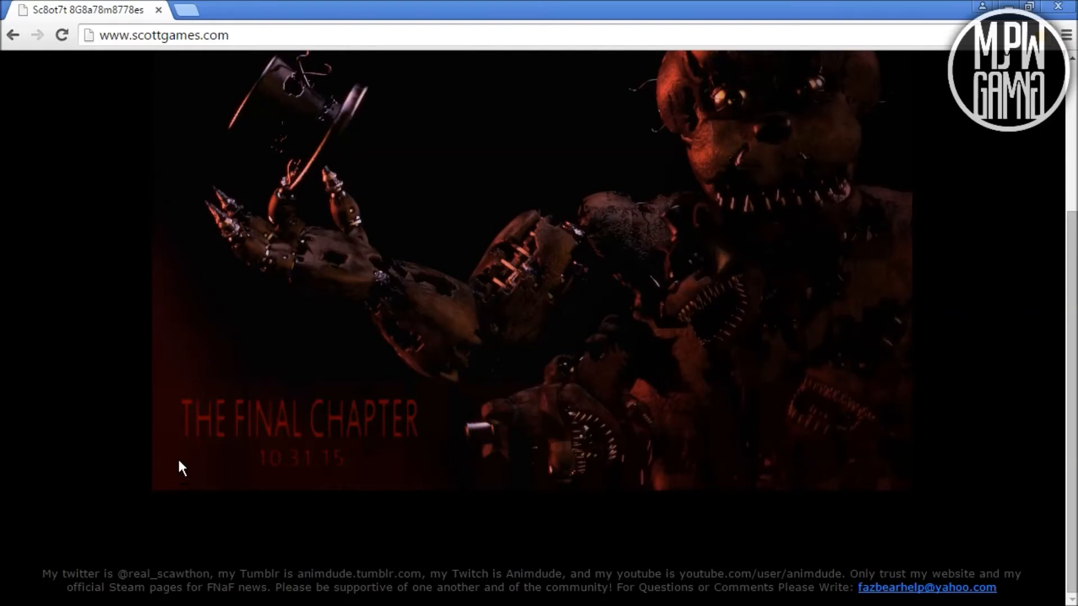
pyautogui.moveTo(546, 534)
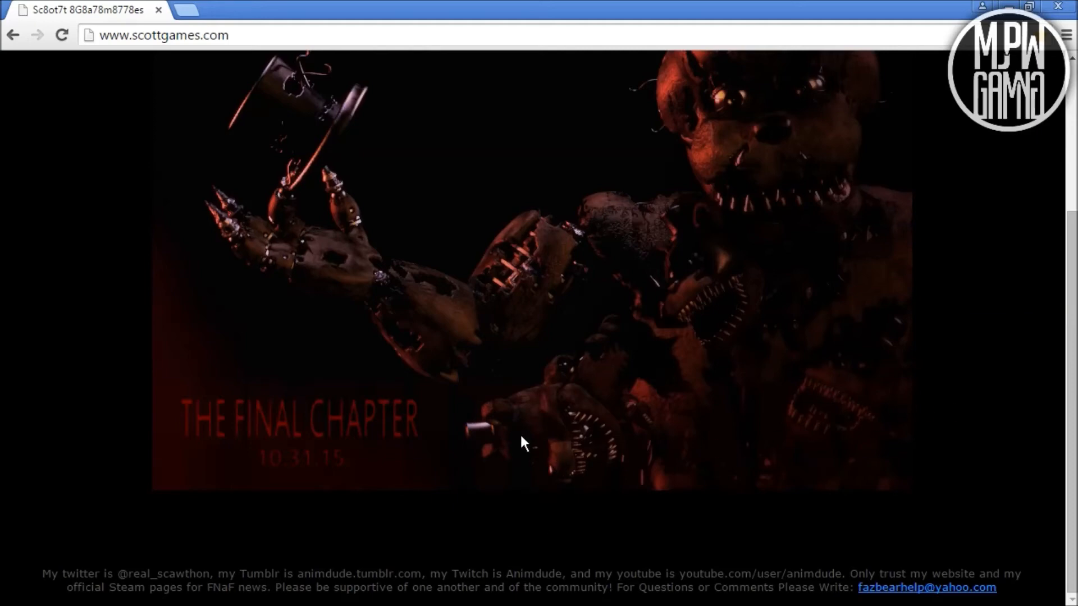
pyautogui.scroll(3)
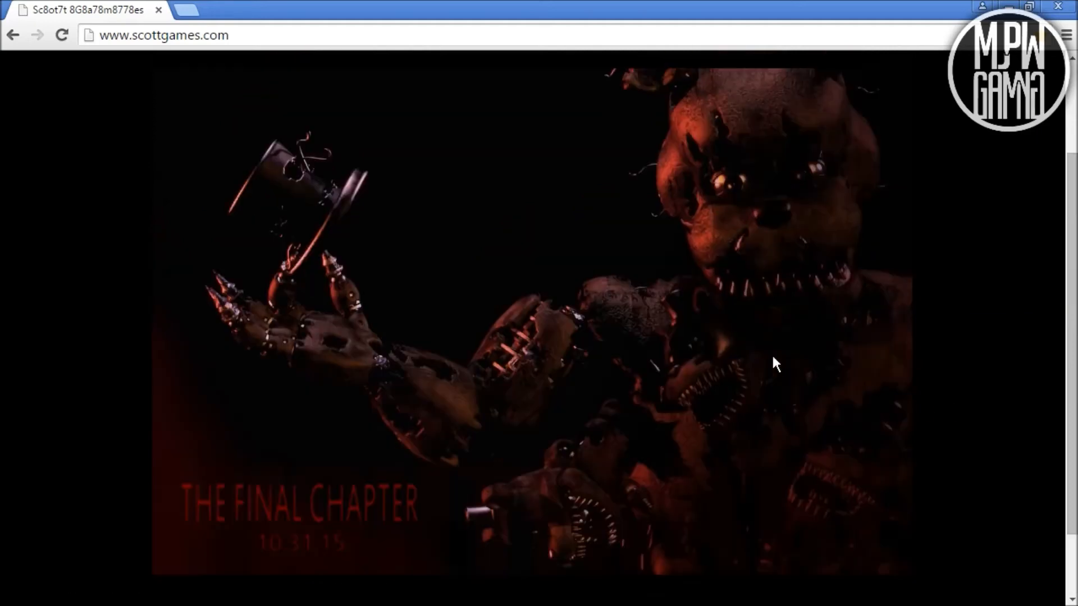
pyautogui.scroll(-3)
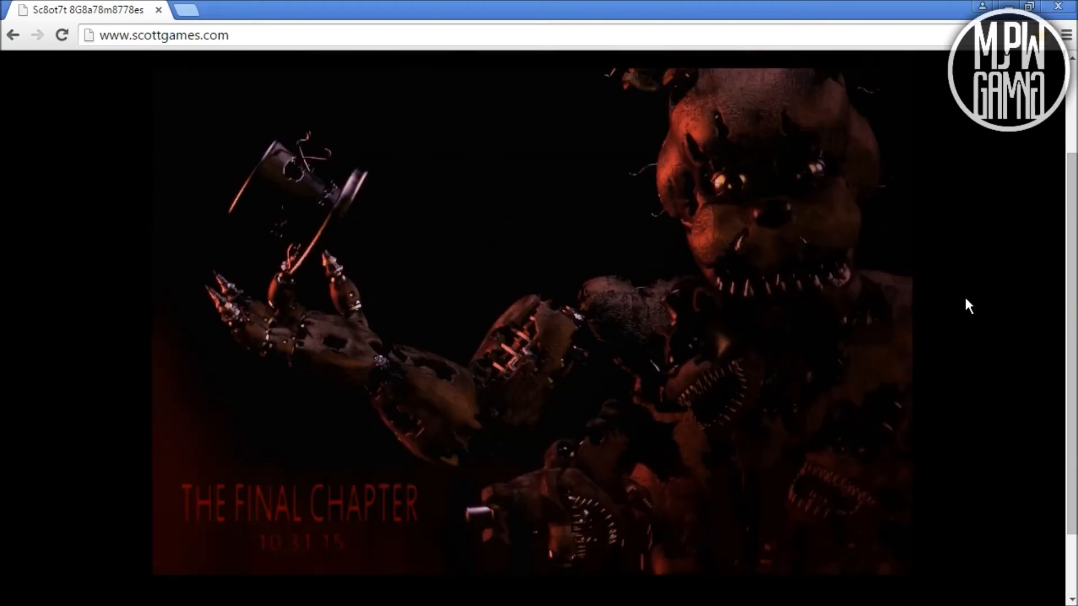
pyautogui.moveTo(712, 231)
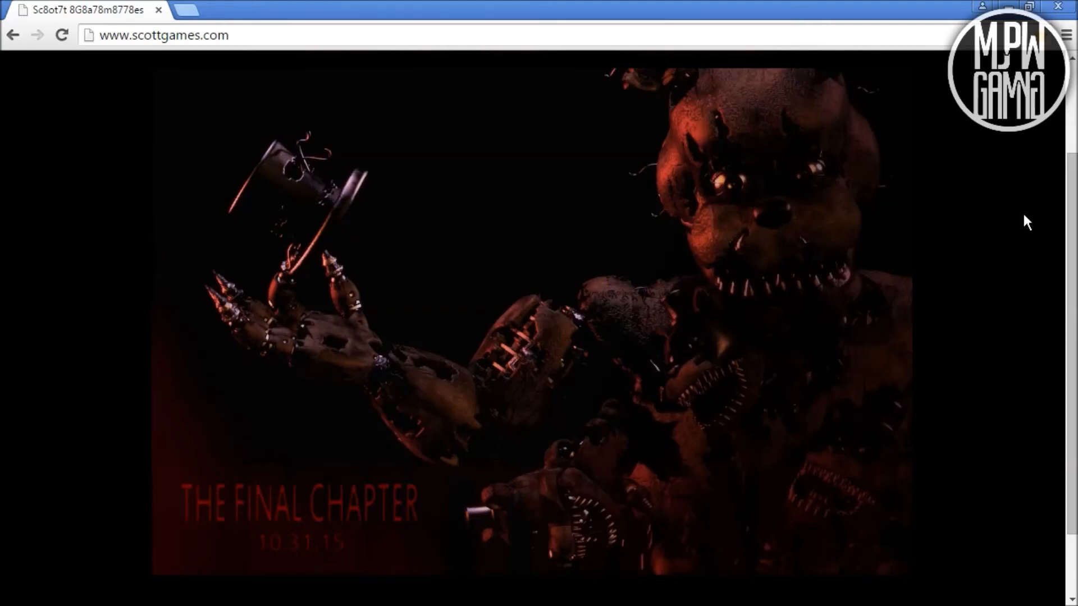
pyautogui.moveTo(1019, 213)
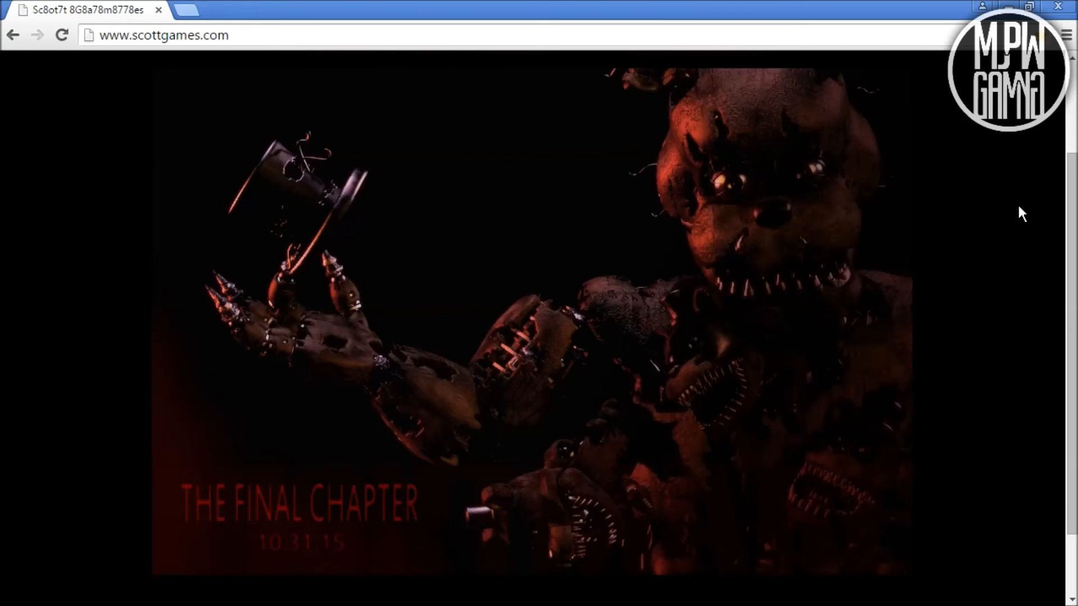
pyautogui.moveTo(343, 305)
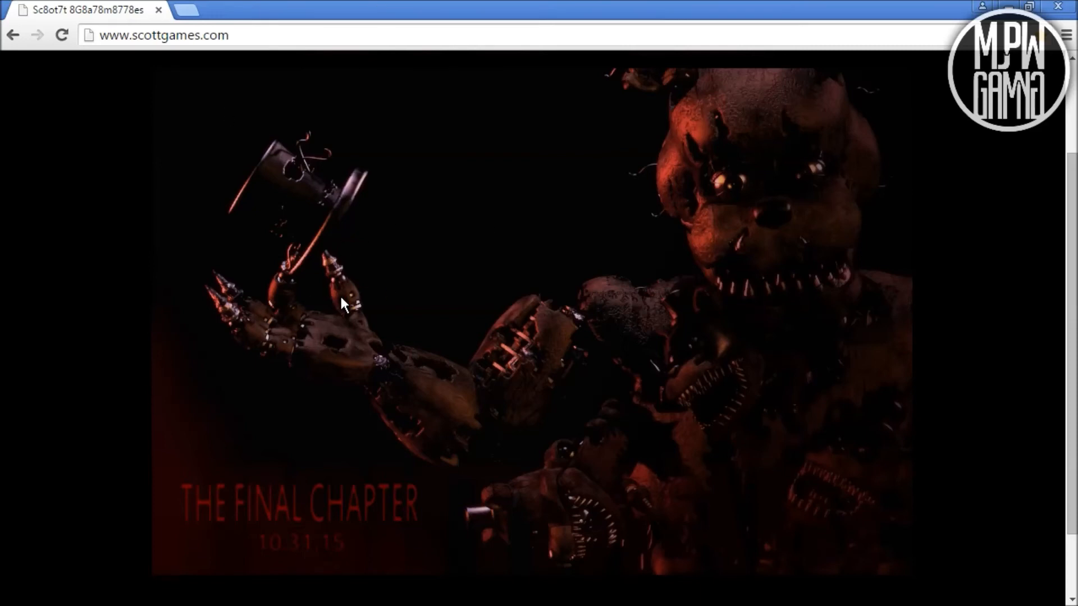
pyautogui.moveTo(260, 126)
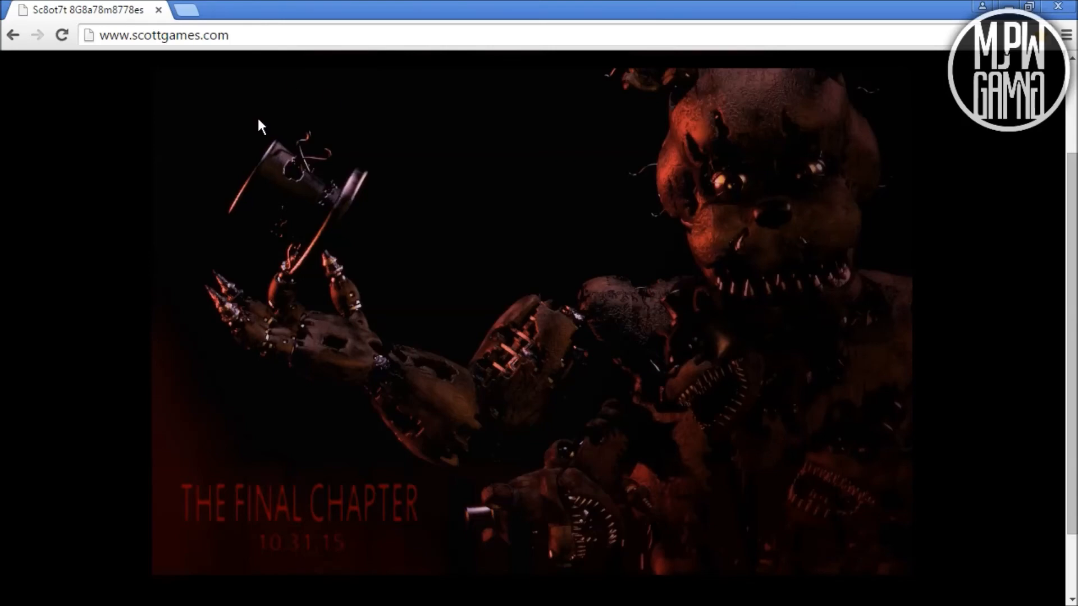
pyautogui.moveTo(419, 321)
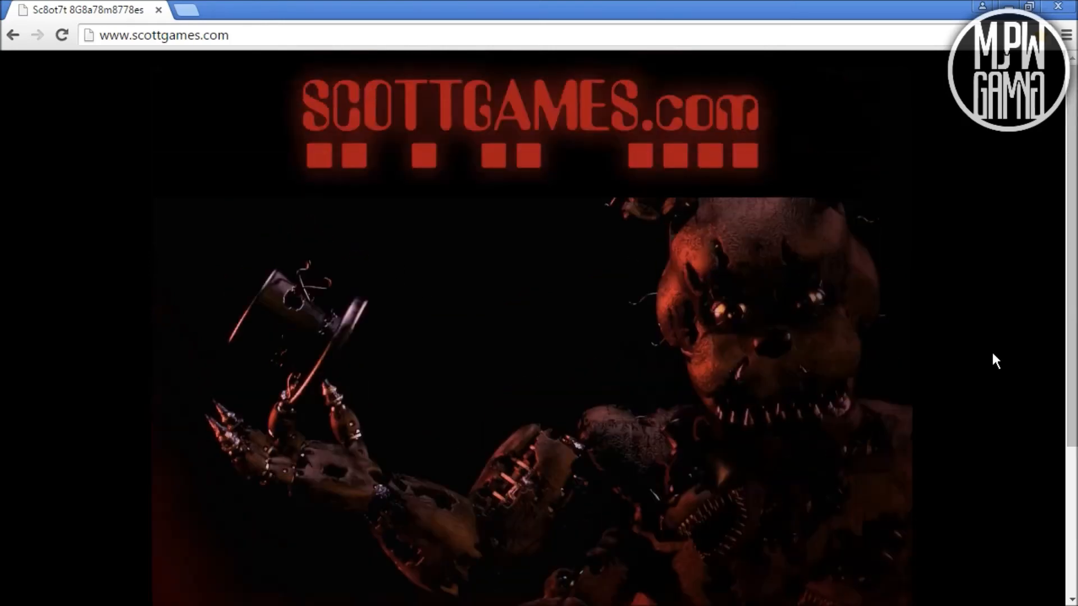
pyautogui.scroll(-3)
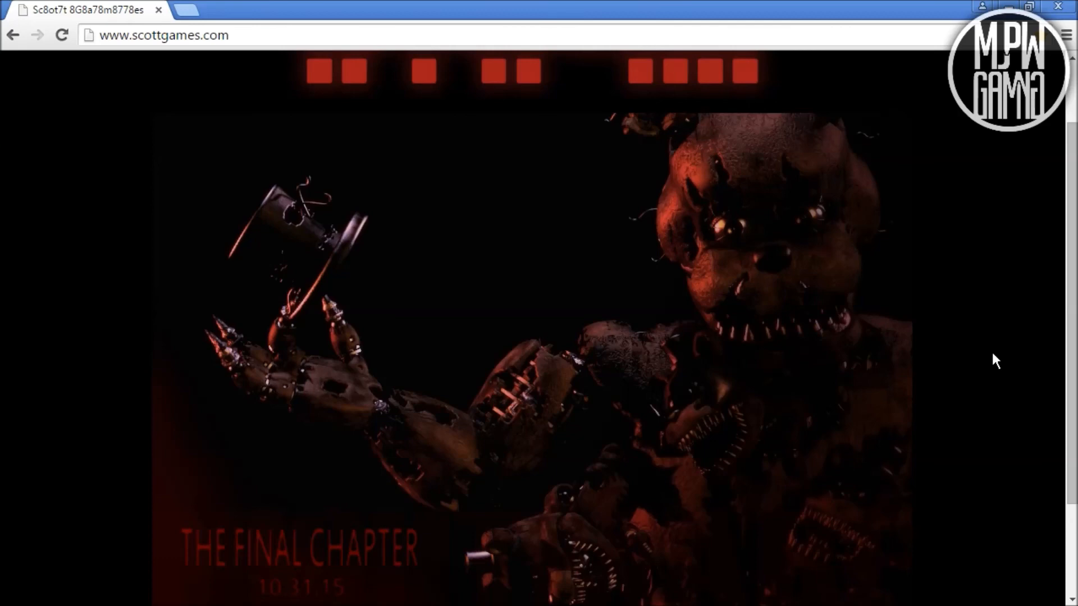
pyautogui.scroll(-3)
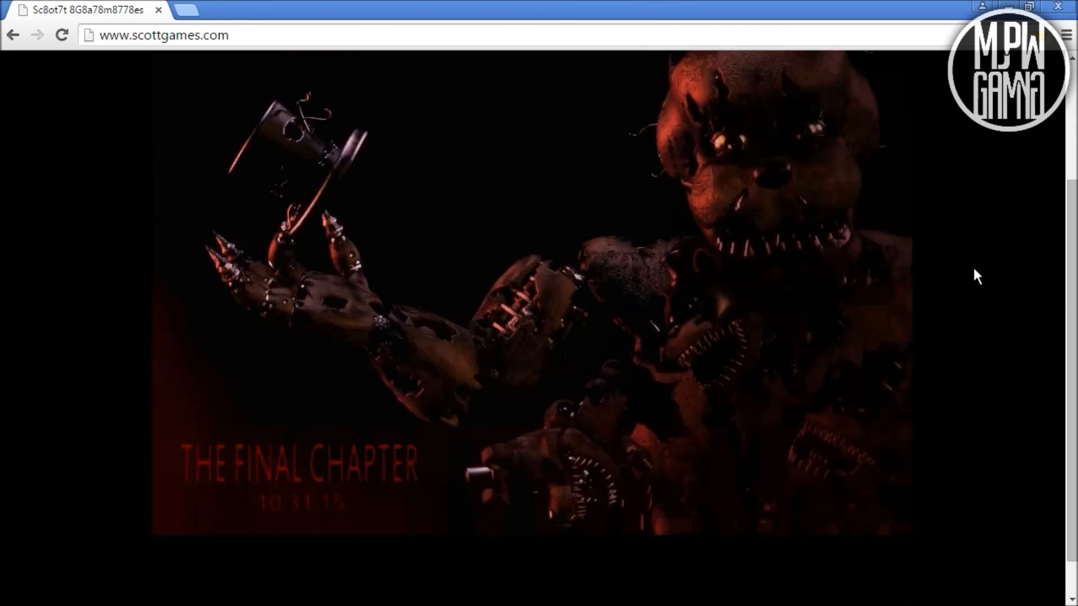